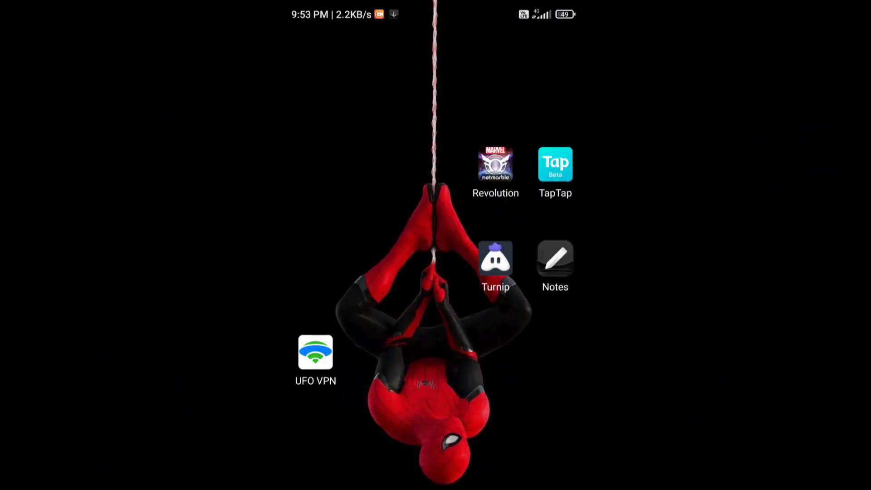
# Step: Launch TapTap from the home screen icon
pyautogui.click(554, 163)
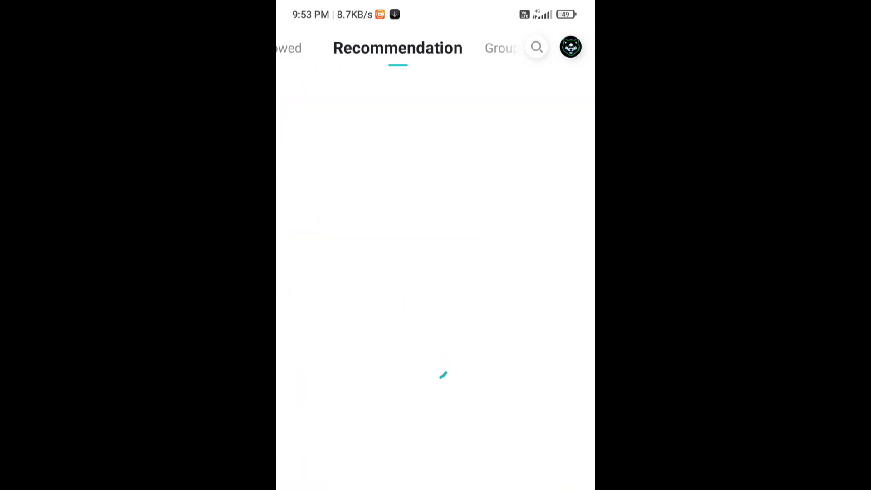
# Step: Search 'the origin mission' under Games and open The Origin Mission (CBT TH) page
pyautogui.click(501, 48)
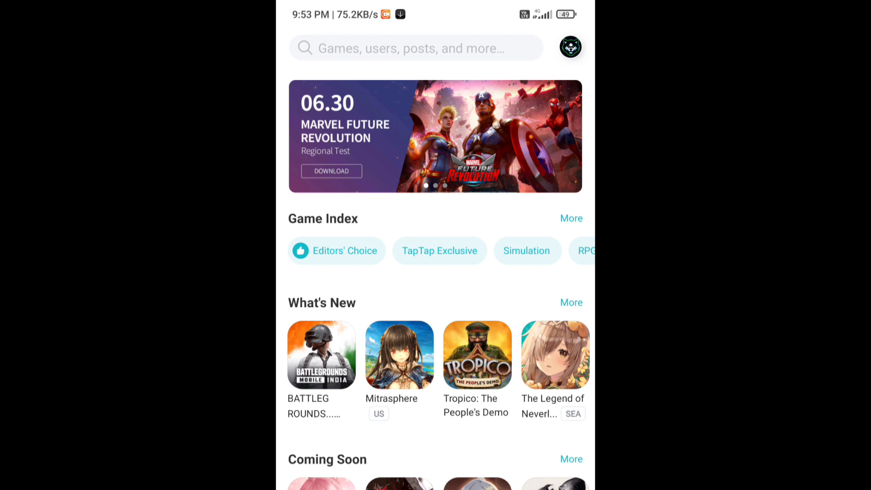
pyautogui.write('the origin mission')
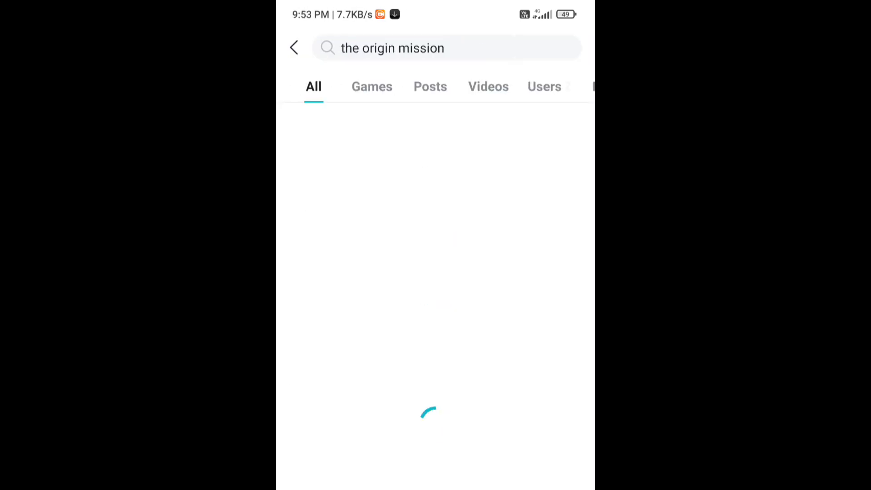
pyautogui.click(371, 86)
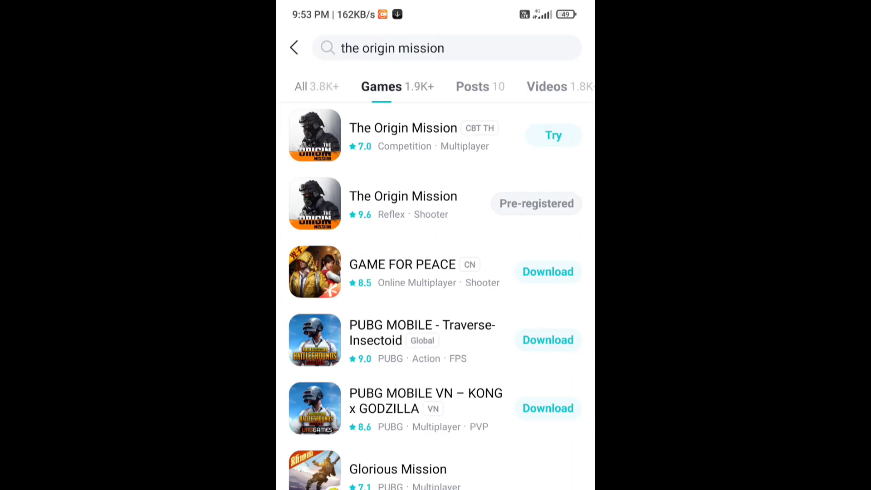
pyautogui.click(403, 135)
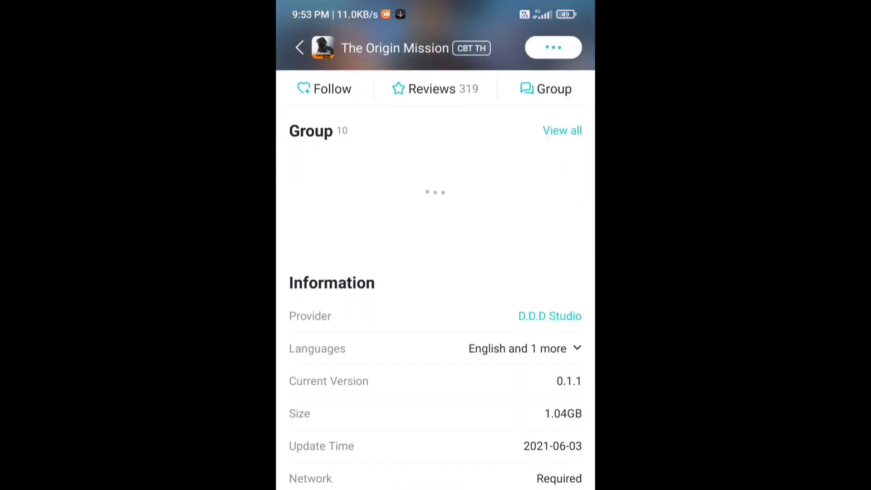
# Step: Scroll through the game page's Information section
pyautogui.scroll(-3)
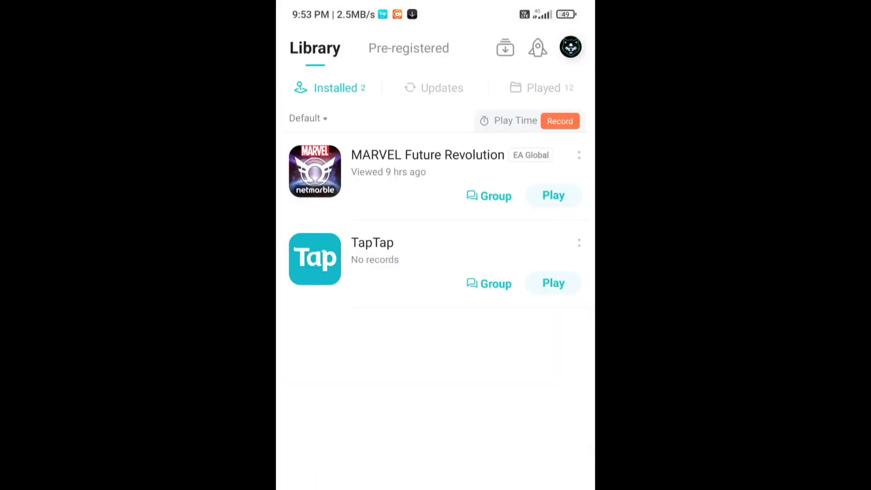
# Step: Return to The Origin Mission page and resume its download with Continue
pyautogui.click(504, 47)
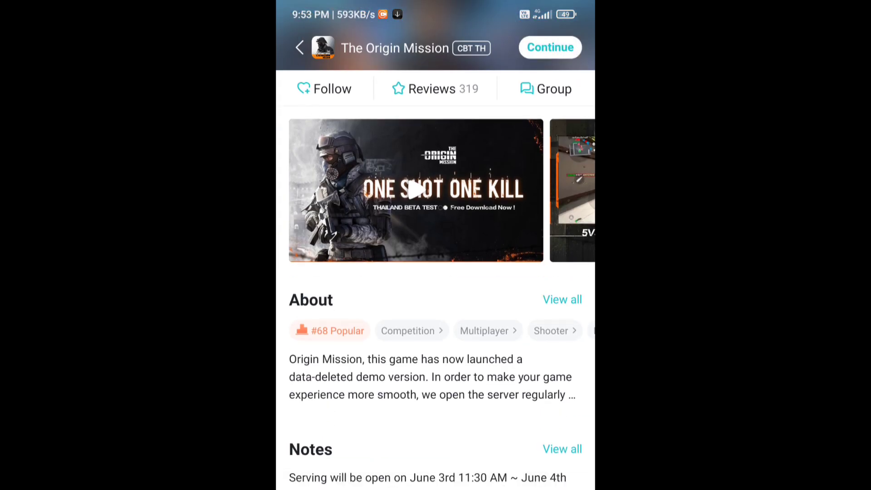
pyautogui.click(562, 449)
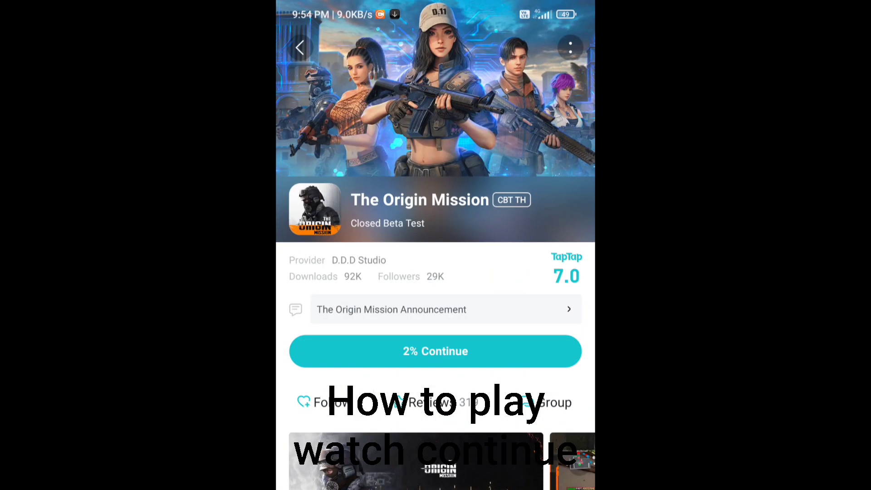
pyautogui.scroll(-3)
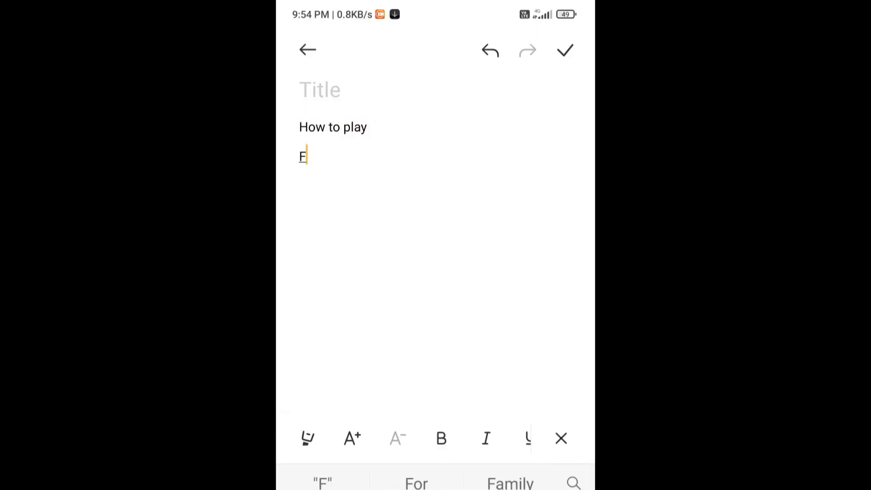
# Step: Write the steps: first download hola vpn, select the origin mission, select Thailand and open, then 'Thank for wat…'
pyautogui.write('irst download hola vpn')
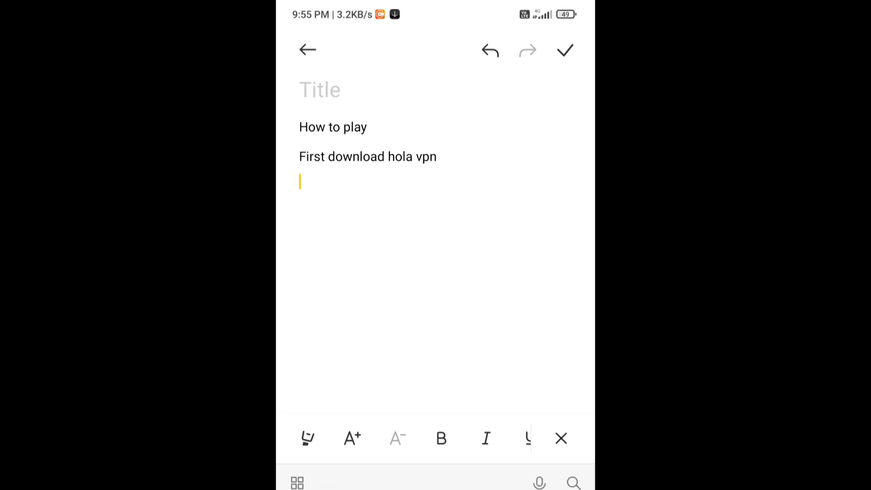
pyautogui.write('Then select the original')
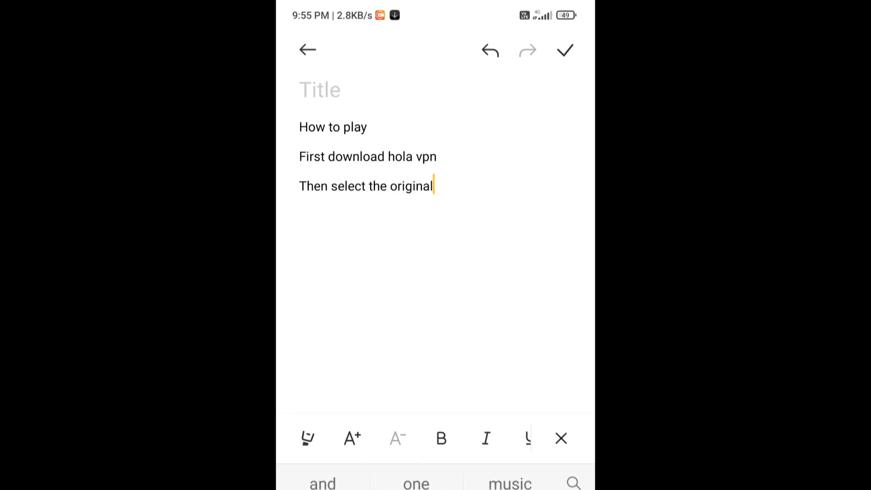
pyautogui.write('mission')
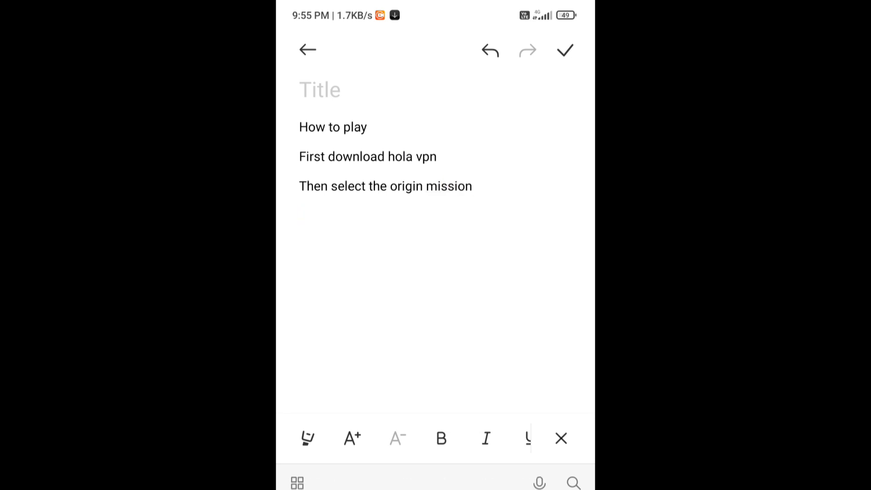
pyautogui.write('Selecte Thailand location an')
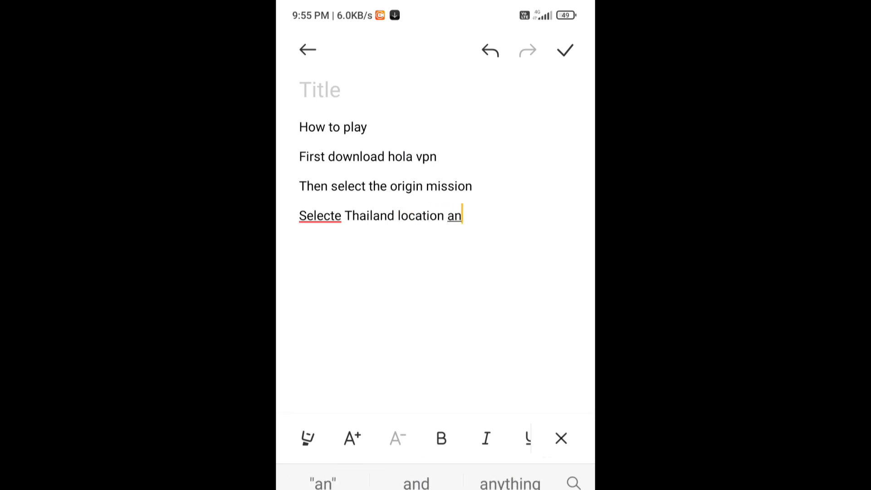
pyautogui.write('d open')
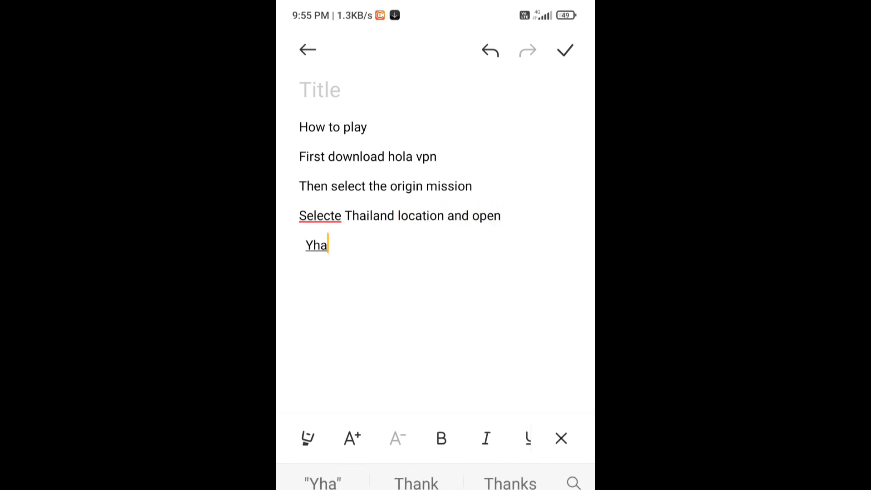
pyautogui.write('Thank for wat')
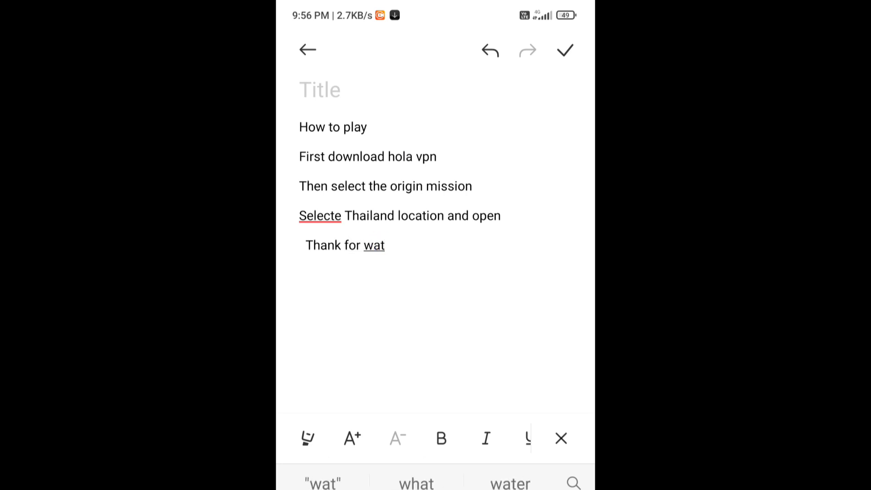